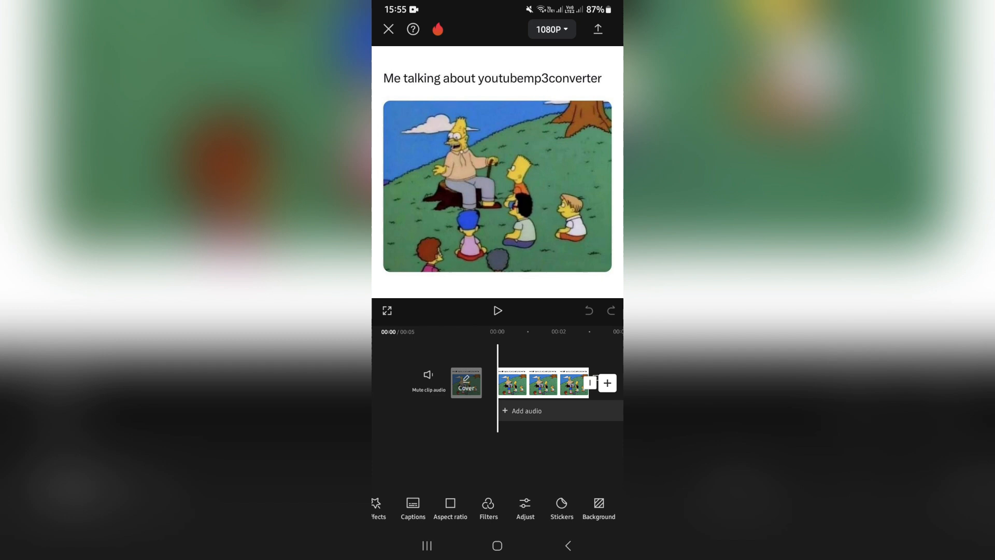
- Reveal the Text options, including Draw, for the Simpsons meme clip
left_click(560, 508)
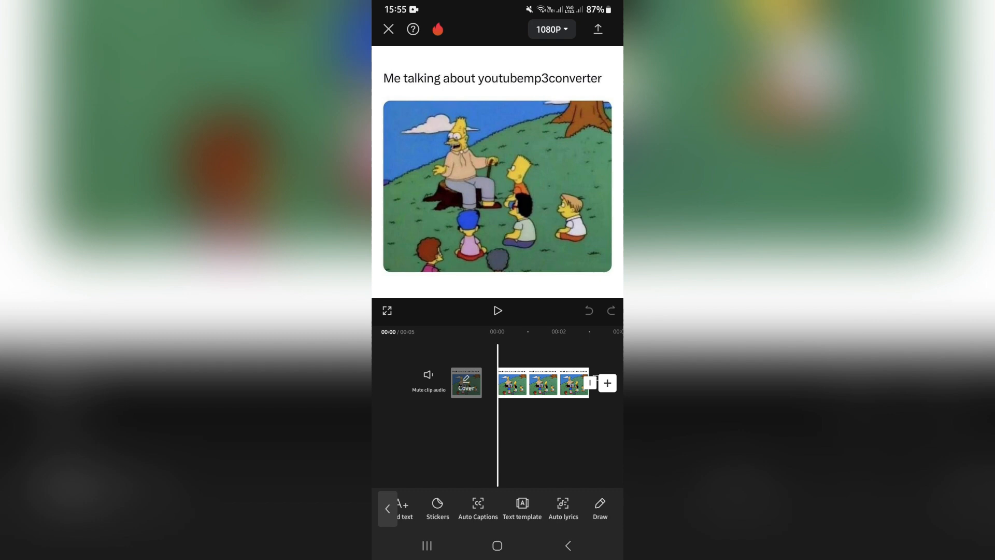
- Start a drawing with a Basic brush and scribble white strokes over the clip's middle
left_click(599, 508)
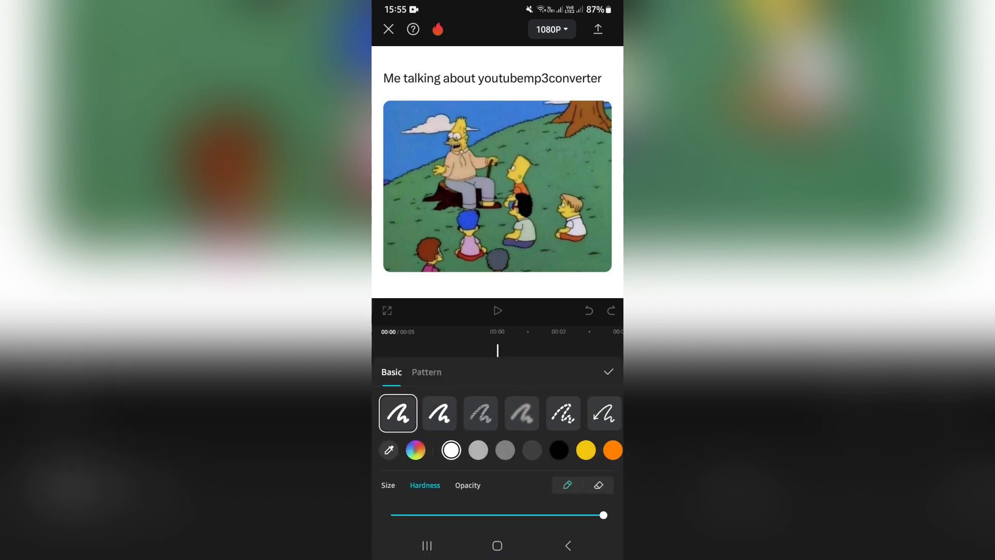
left_click(480, 413)
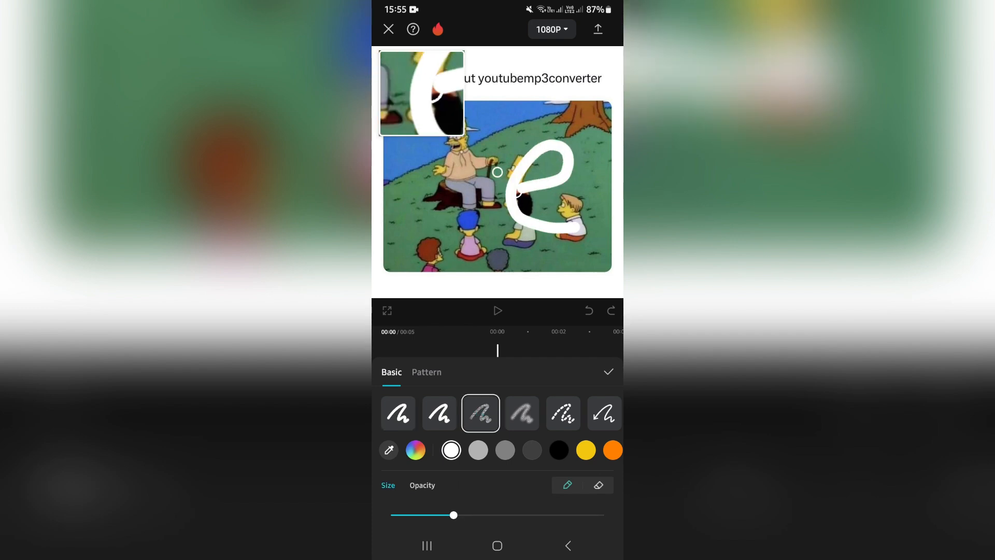
left_click_drag(498, 171, 527, 203)
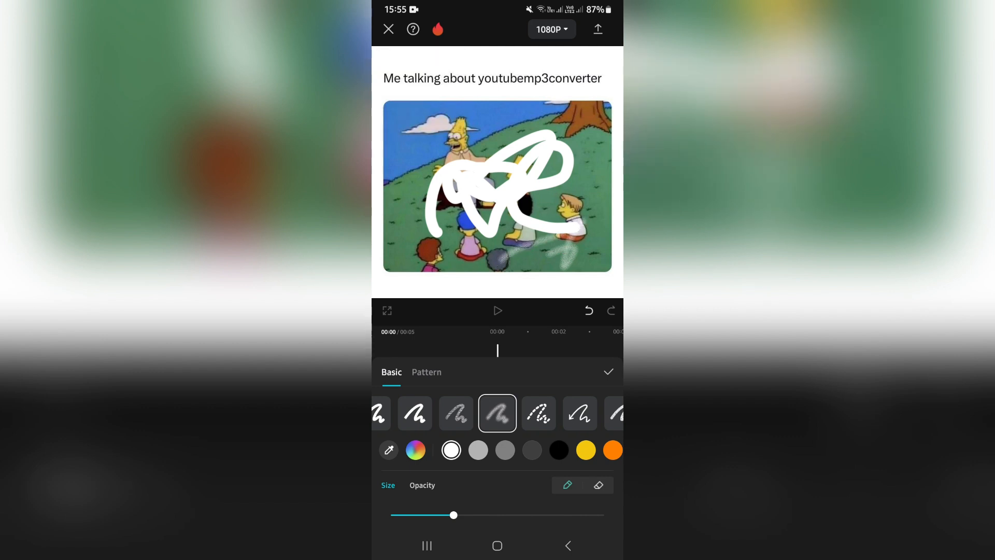
- Choose the yellow swatch and settle the brush size at about 51
left_click(585, 450)
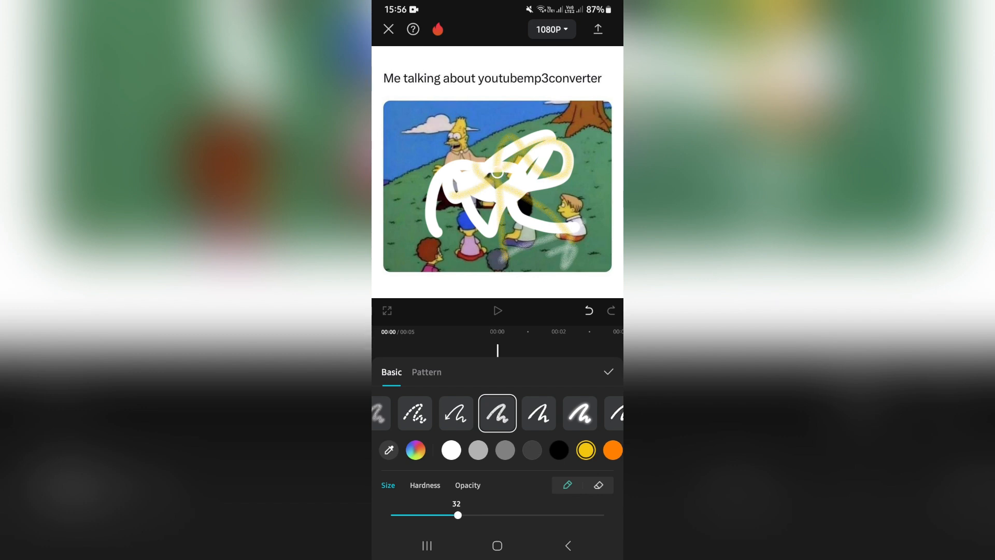
left_click_drag(457, 515, 501, 516)
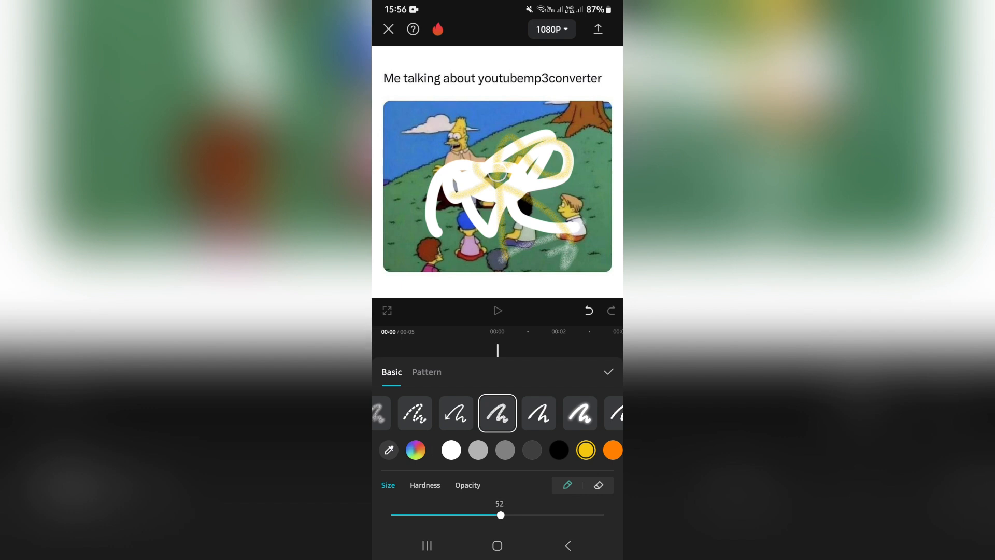
left_click_drag(501, 515, 528, 516)
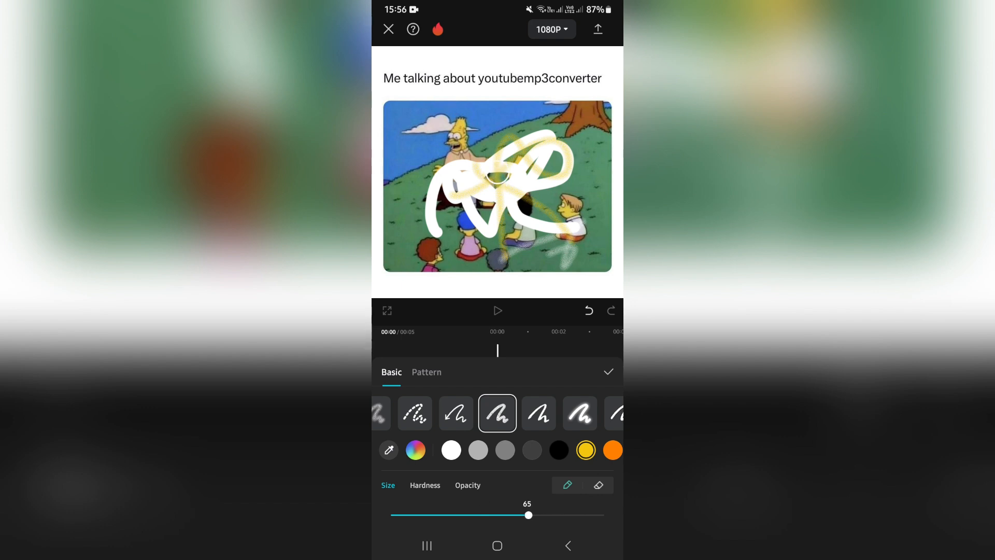
left_click_drag(528, 515, 499, 515)
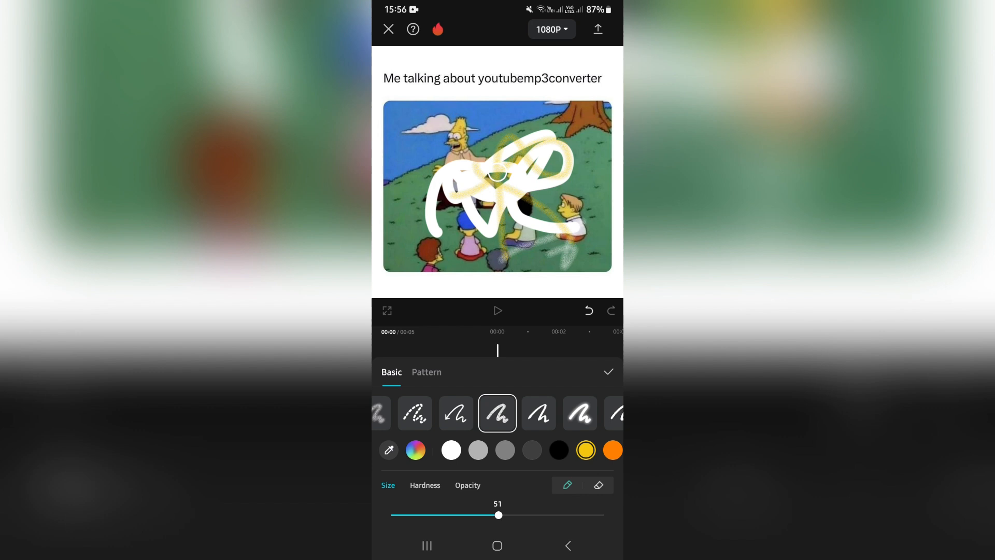
- Lower brush hardness to minimum for soft yellow strokes, then switch to the eraser
left_click(425, 485)
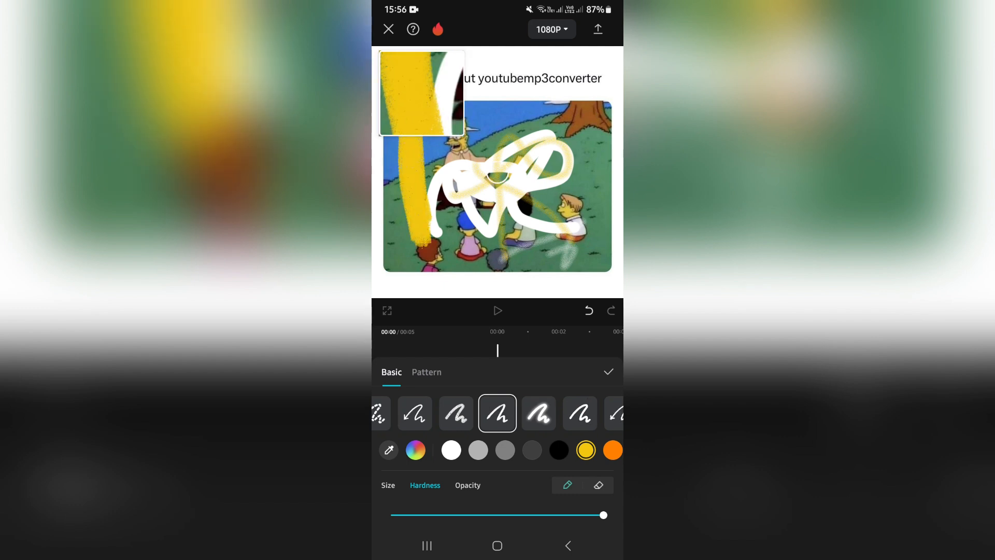
left_click_drag(603, 515, 433, 515)
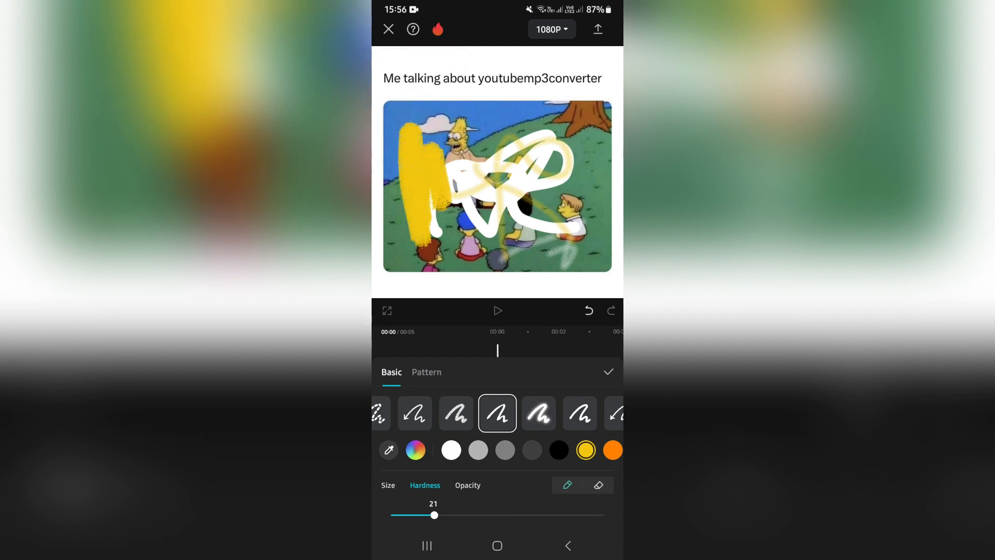
left_click_drag(433, 515, 398, 515)
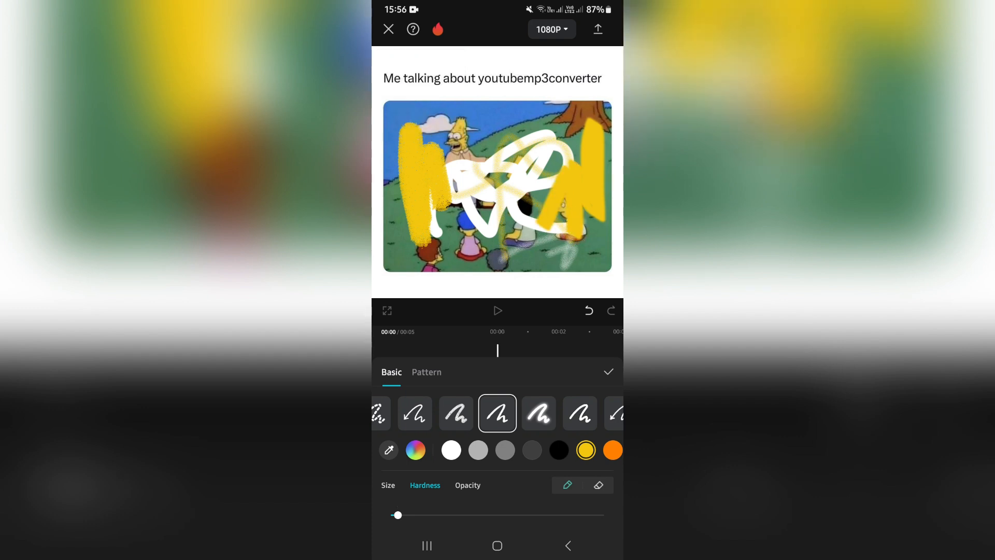
left_click(467, 485)
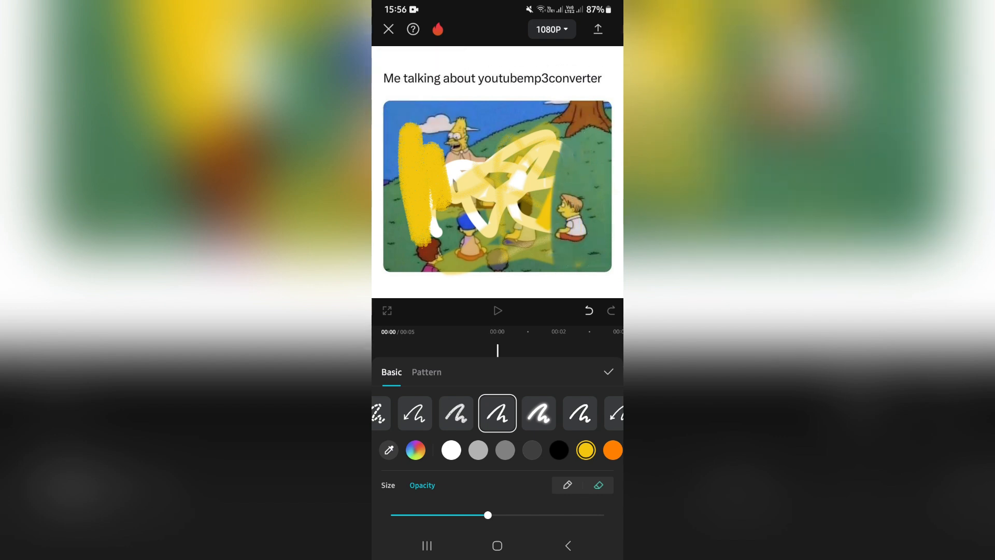
- Show the Pattern brush collection in the drawing panel
left_click(387, 485)
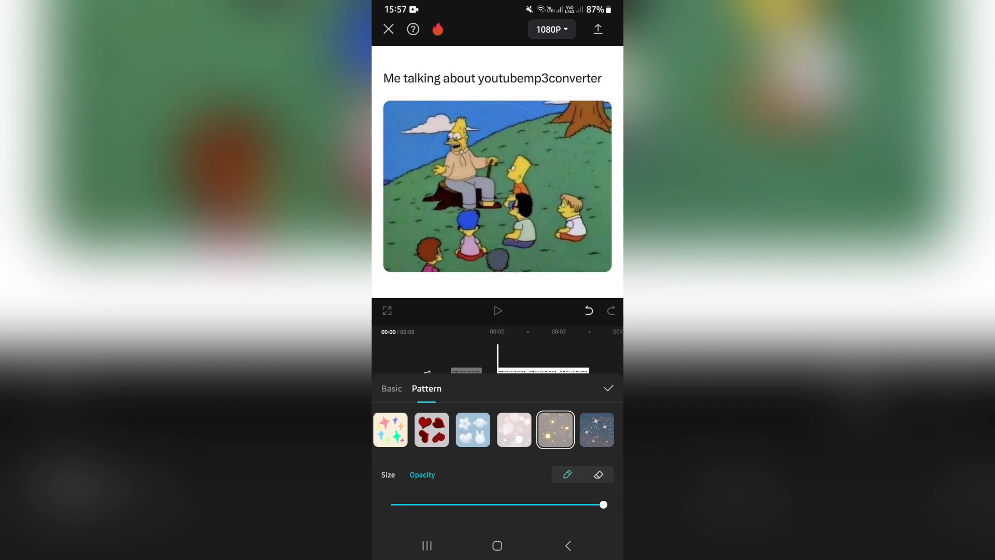
- Pick the multicoloured hearts pattern at size 32 and paint hearts over the clip's right side
scroll("left", 3)
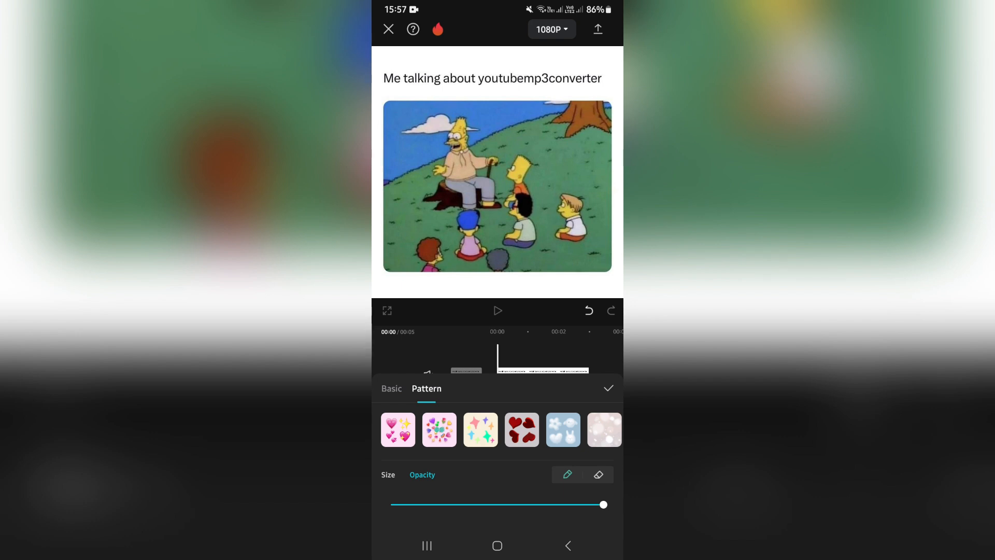
left_click(439, 429)
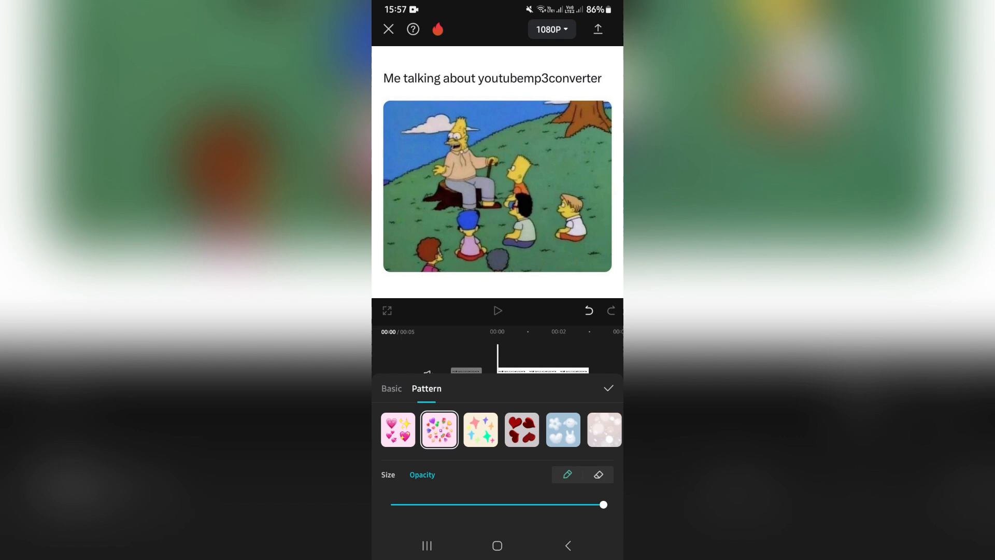
left_click(387, 473)
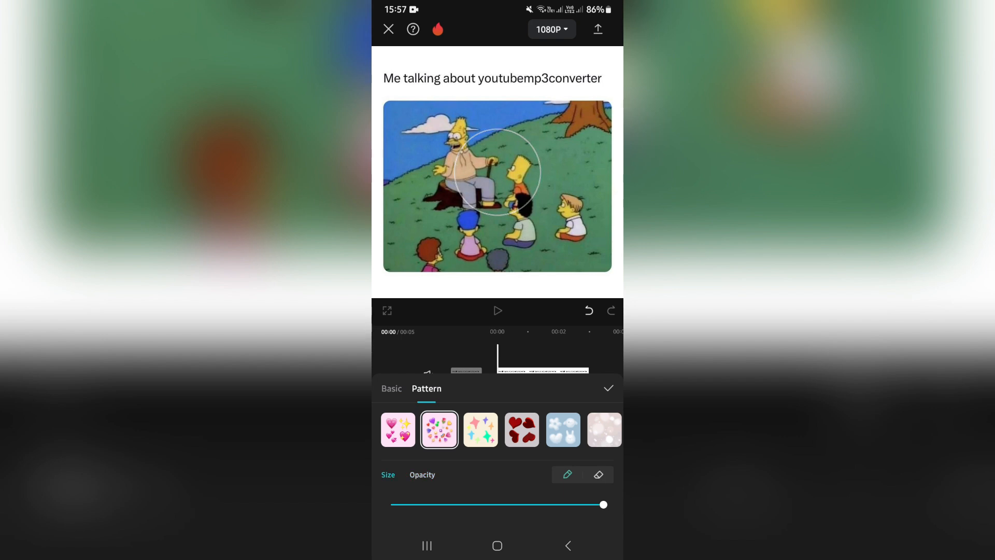
left_click_drag(603, 504, 457, 504)
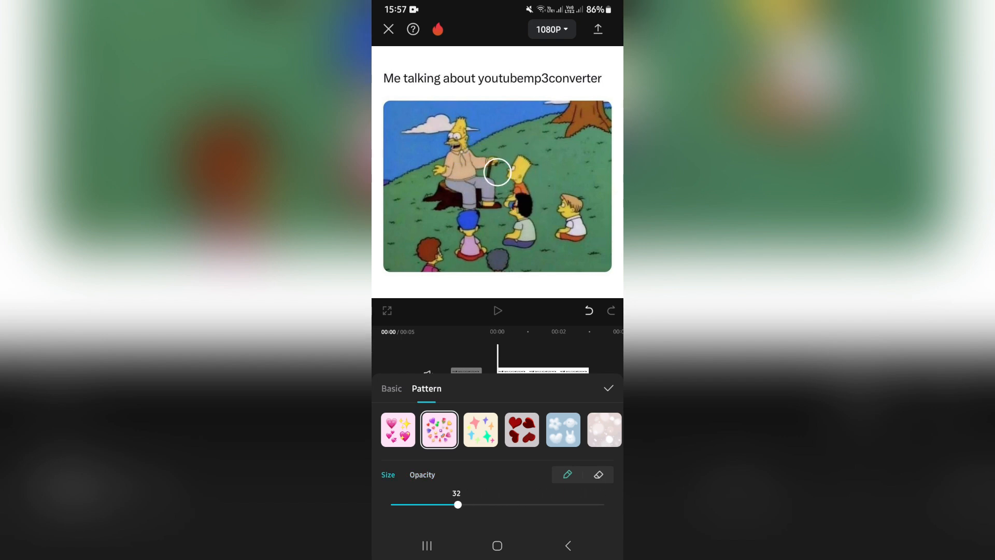
left_click_drag(499, 171, 575, 181)
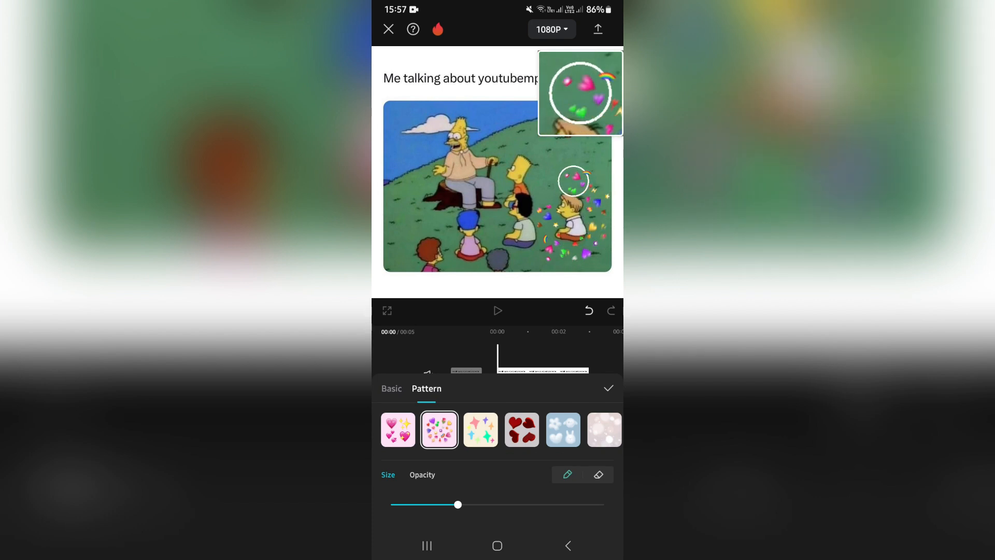